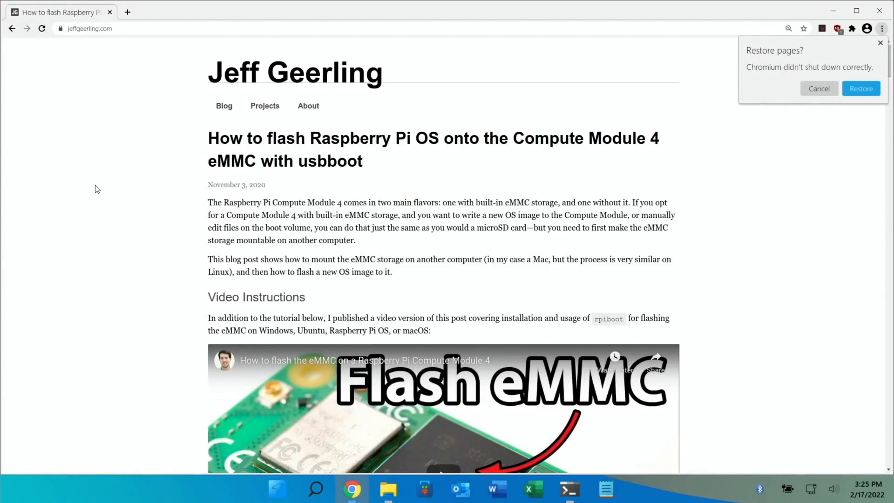
- Scroll the CM4 eMMC flashing guide down and select the 'sudo ./rpiboot' command line
{"action": "scroll", "scroll_direction": "down", "scroll_amount": 3}
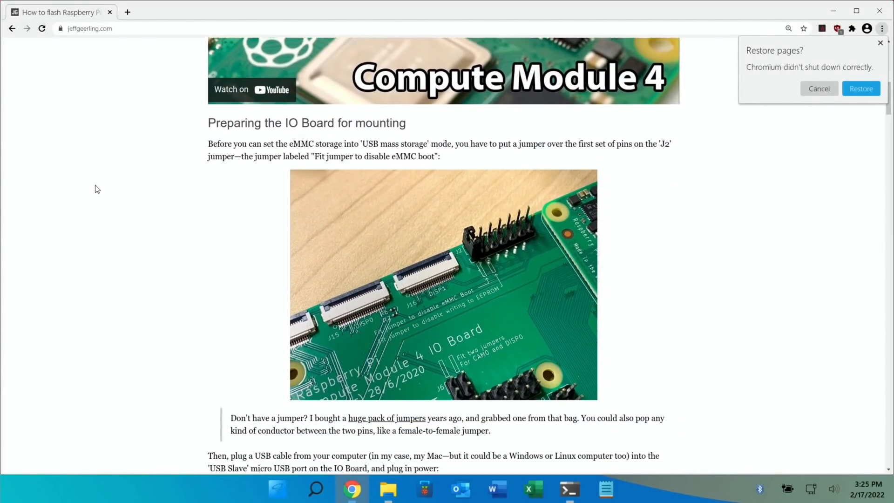
{"action": "scroll", "scroll_direction": "down", "scroll_amount": 3}
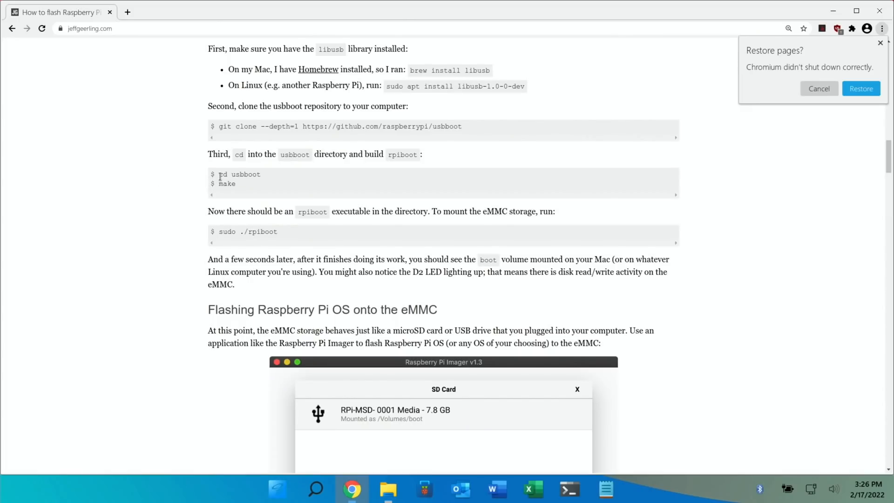
{"action": "left_click_drag", "start_coordinate": [218, 174], "coordinate": [245, 174]}
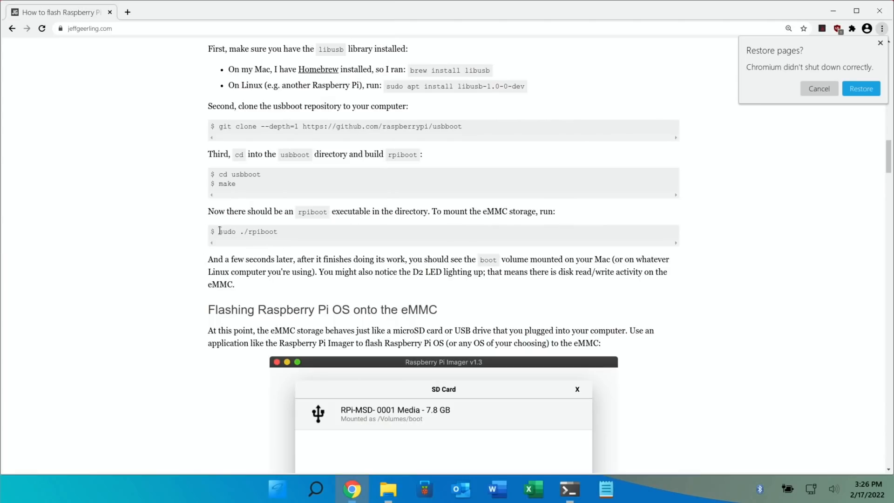
{"action": "double_click", "coordinate": [228, 231]}
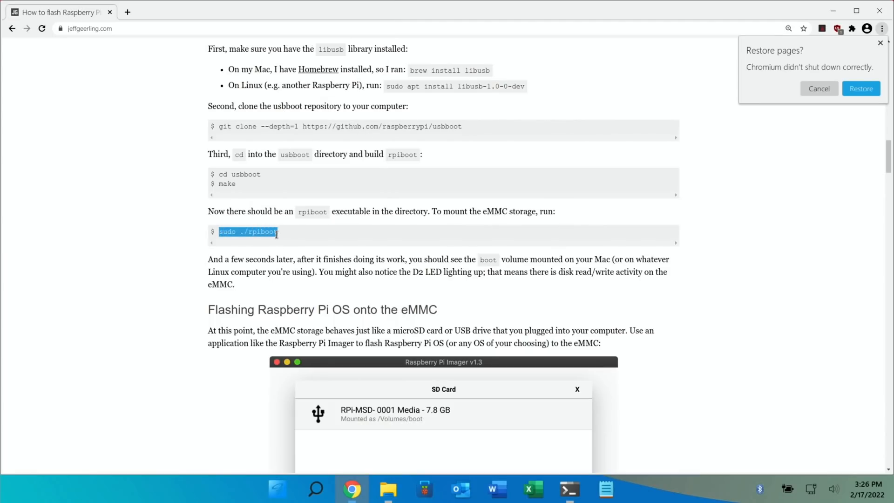
{"action": "mouse_move", "coordinate": [583, 432]}
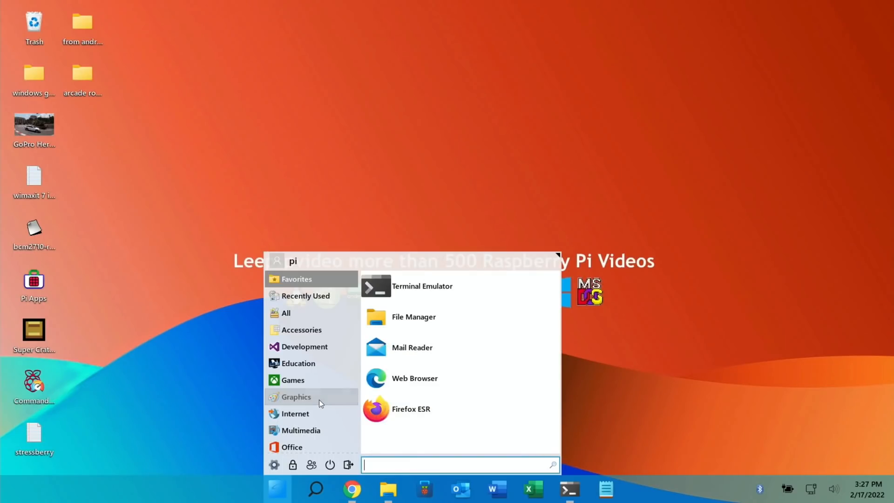
- Launch Imager via 'imag' search, target the 31.3 GB RPi-MSD-0001 storage and confirm erasing it
{"action": "type", "text": "imag"}
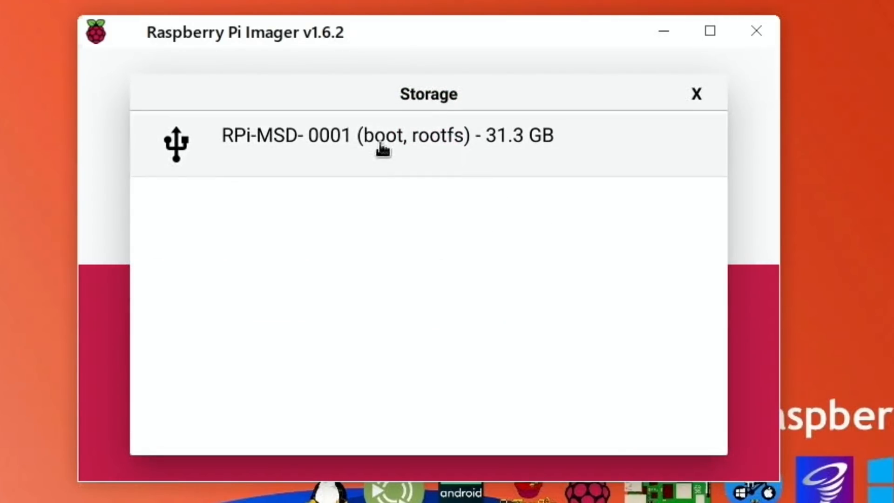
{"action": "left_click", "coordinate": [382, 135]}
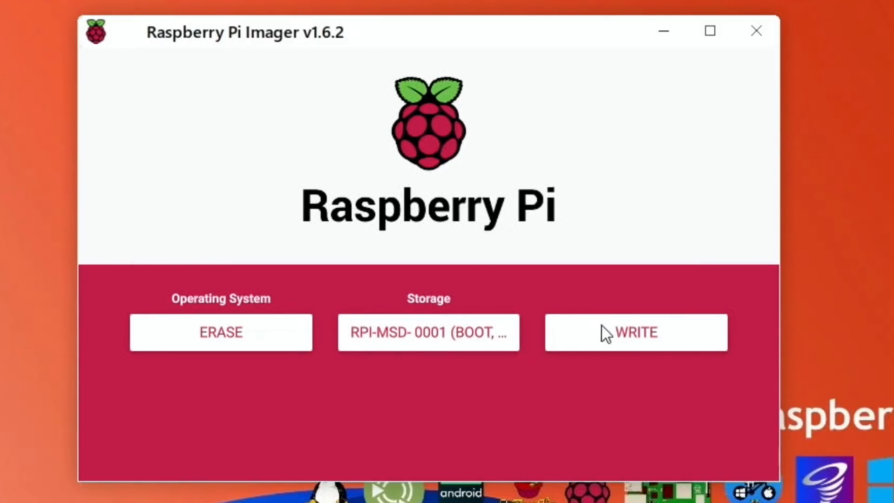
{"action": "left_click", "coordinate": [636, 332]}
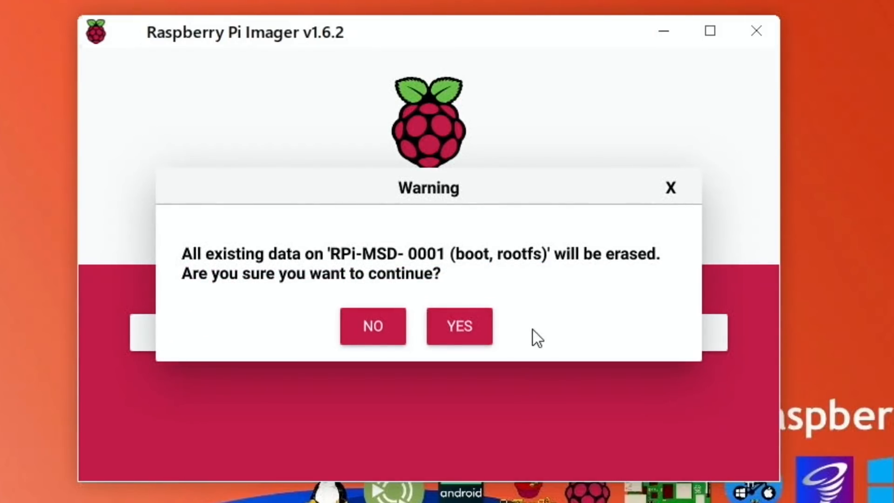
{"action": "left_click", "coordinate": [459, 326]}
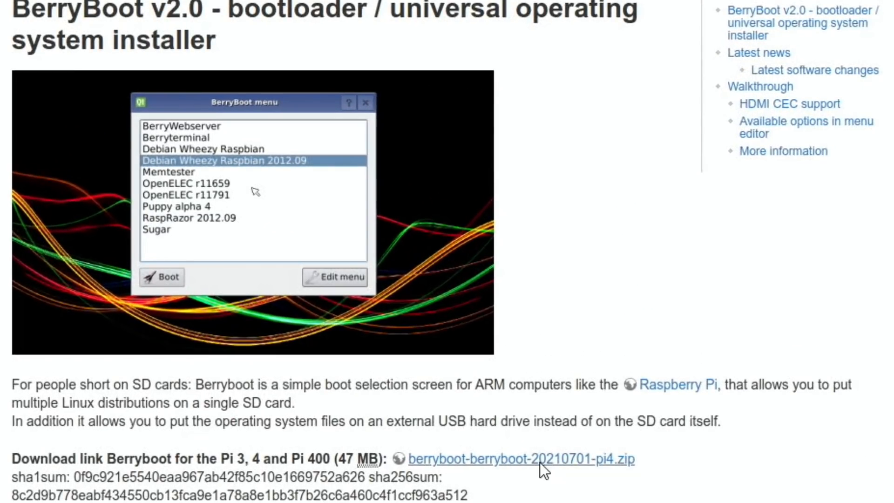
- Download berryboot-20210701-pi4.zip from SourceForge and reveal it in its folder
{"action": "left_click", "coordinate": [525, 459]}
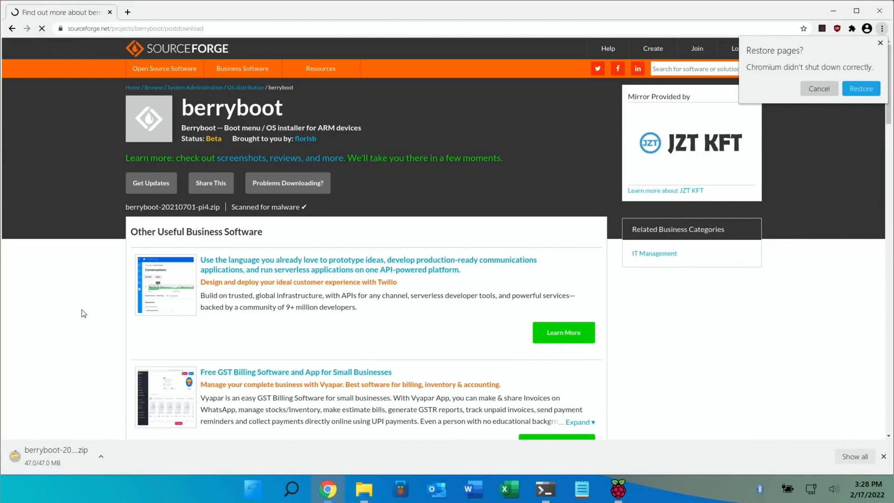
{"action": "left_click", "coordinate": [363, 488]}
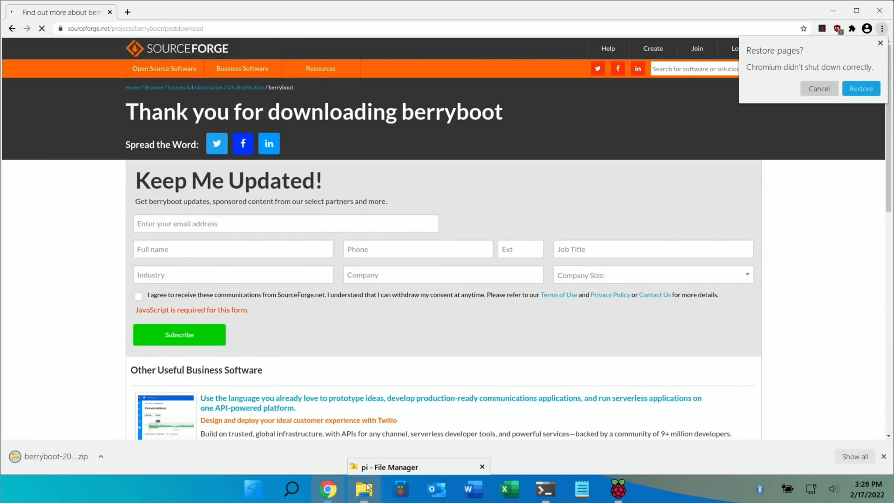
- Extract berryboot-20210701-pi4.zip in Downloads and paste all its files onto the empty 31 GB volume
{"action": "left_click", "coordinate": [363, 490]}
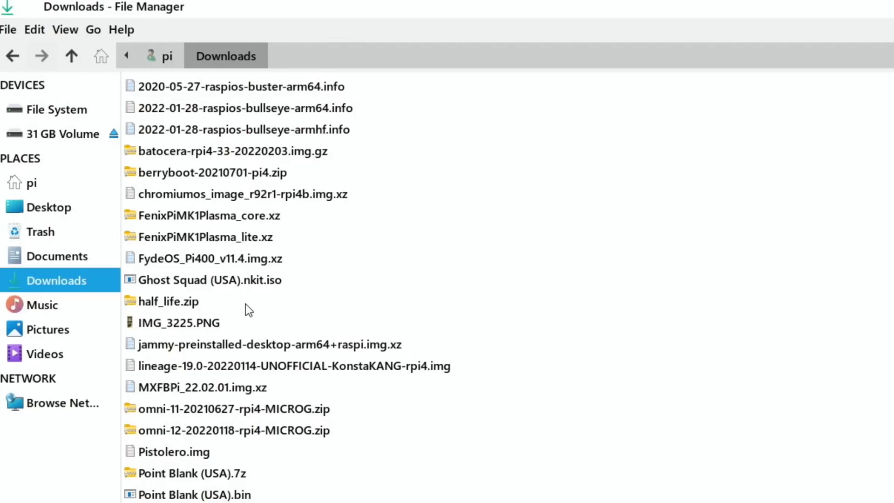
{"action": "right_click", "coordinate": [194, 173]}
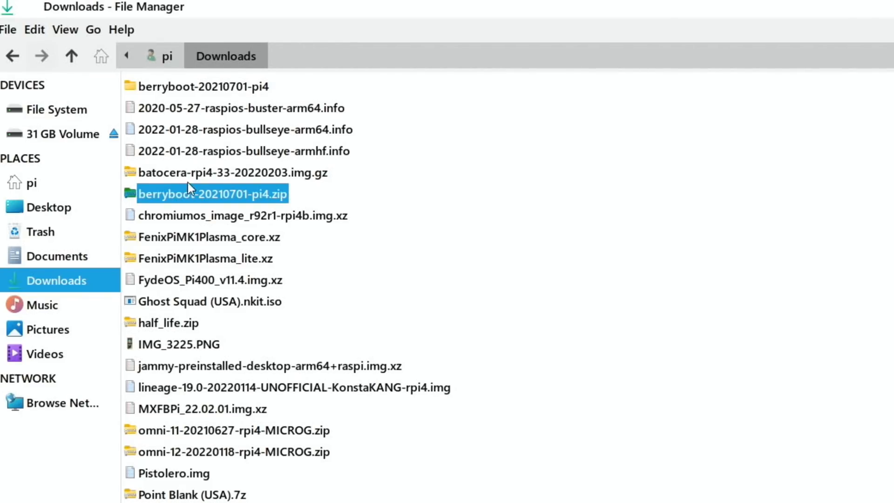
{"action": "mouse_move", "coordinate": [134, 90]}
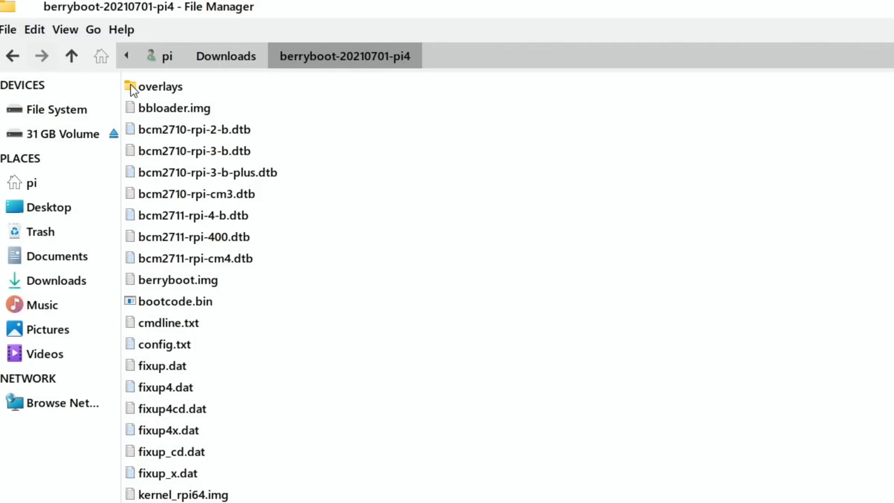
{"action": "mouse_move", "coordinate": [238, 332]}
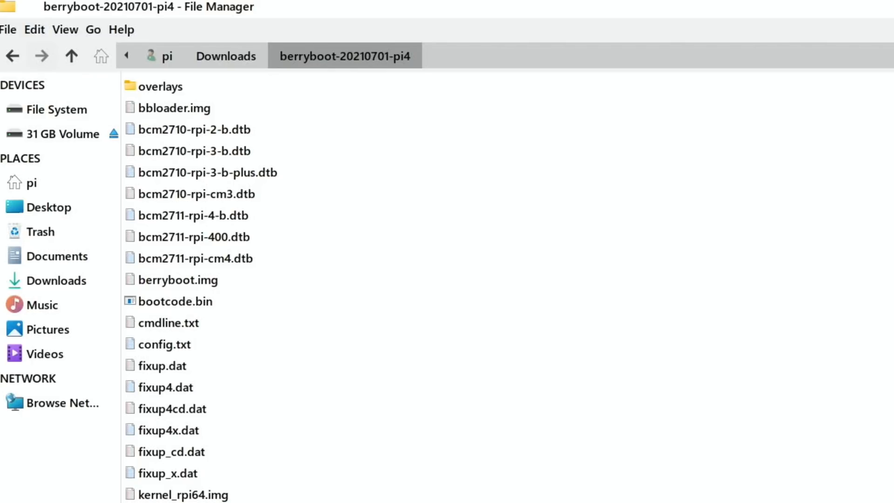
{"action": "key", "text": "ctrl+a"}
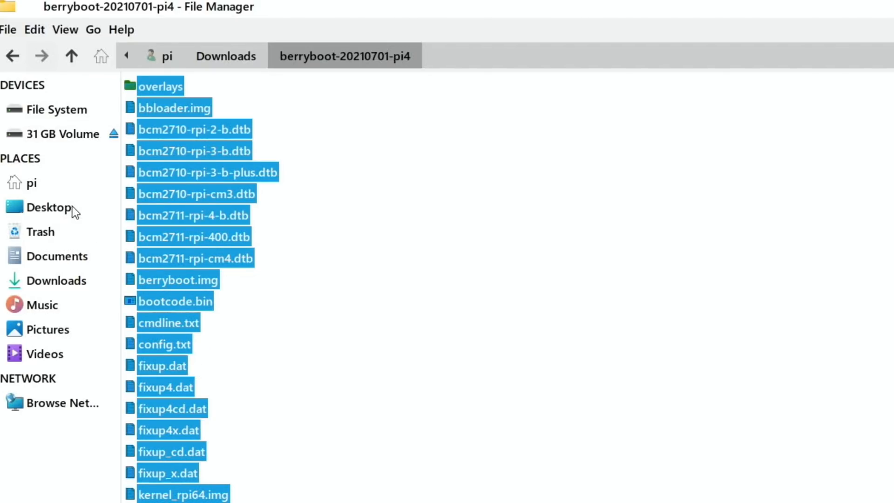
{"action": "left_click", "coordinate": [56, 134]}
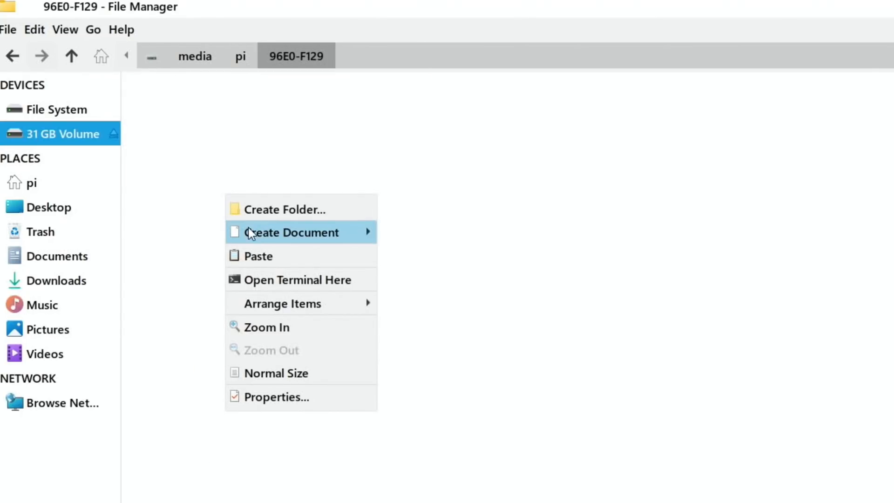
{"action": "left_click", "coordinate": [259, 256]}
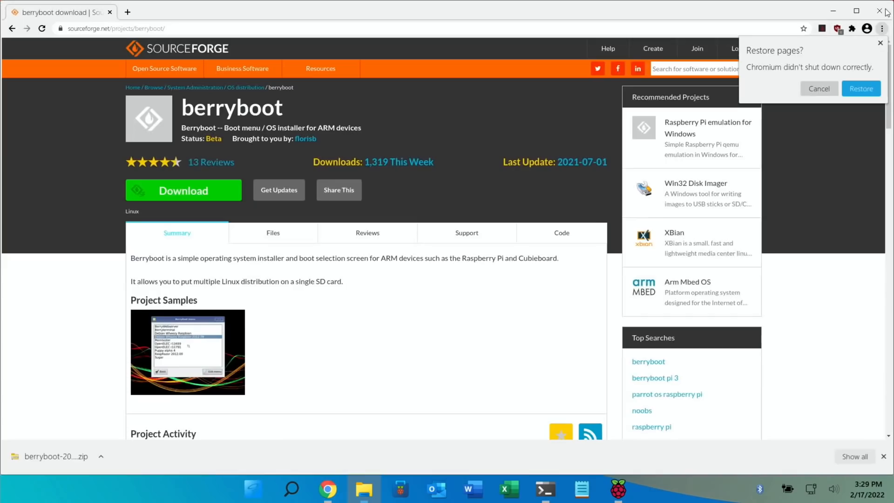
- Close the Chromium window showing the BerryBoot SourceForge page
{"action": "left_click", "coordinate": [878, 12]}
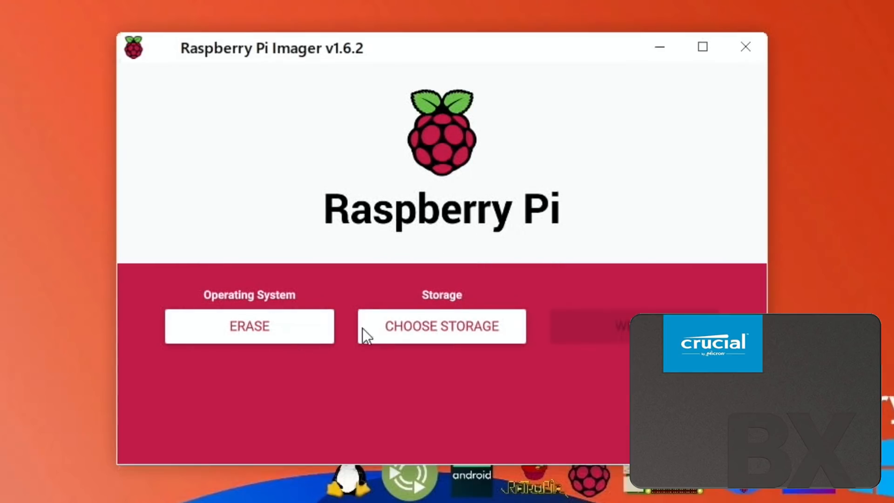
- Target the ASMT CT240BX500SSD1 SSD in Imager and confirm erasing all its data
{"action": "left_click", "coordinate": [442, 326]}
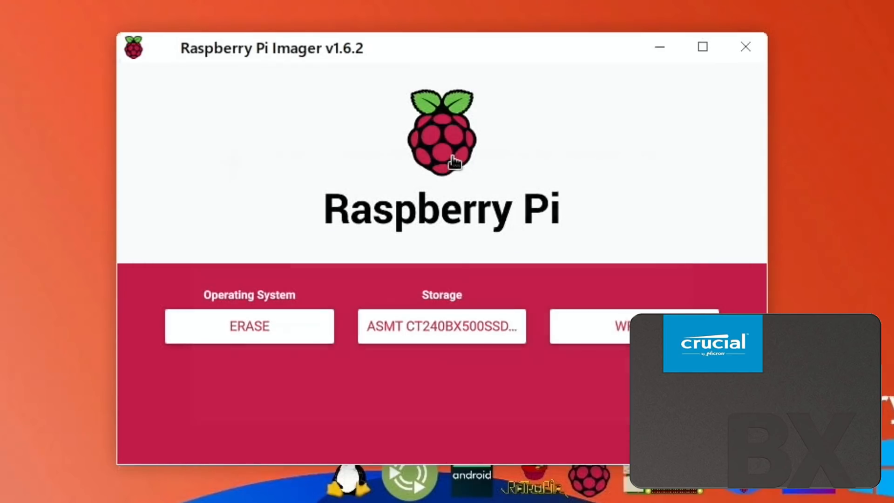
{"action": "left_click", "coordinate": [622, 326]}
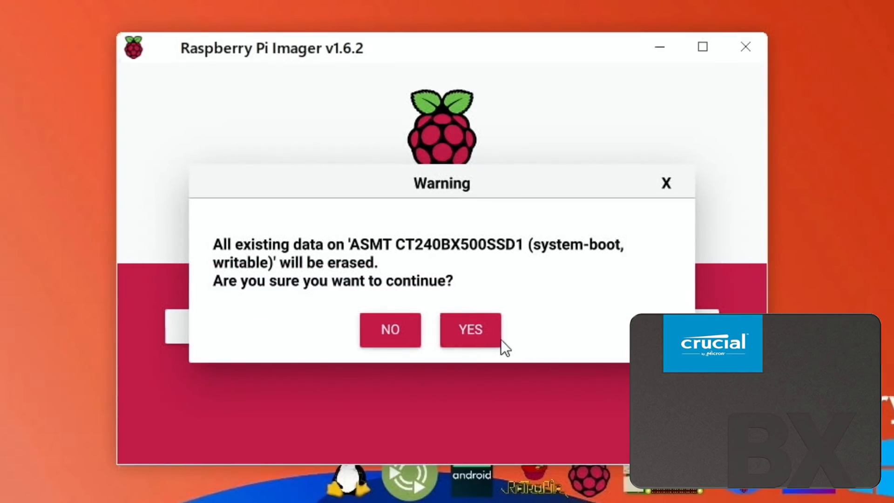
{"action": "left_click", "coordinate": [470, 330]}
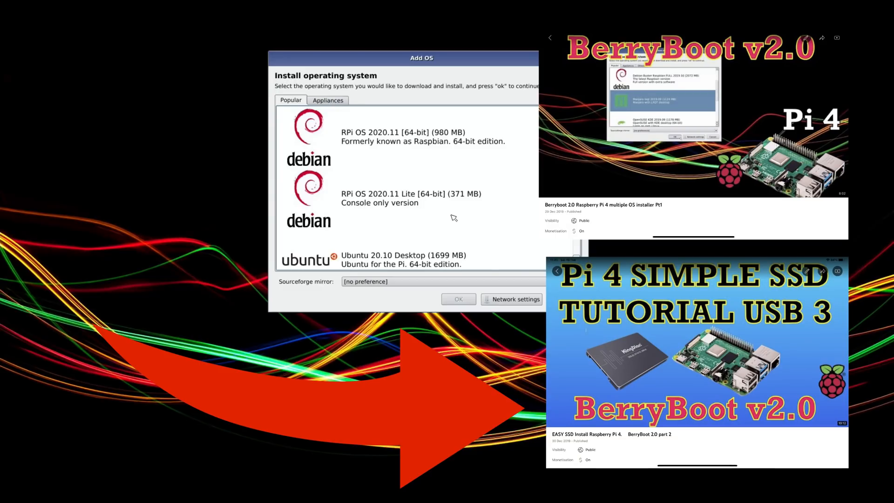
{"action": "mouse_move", "coordinate": [469, 203]}
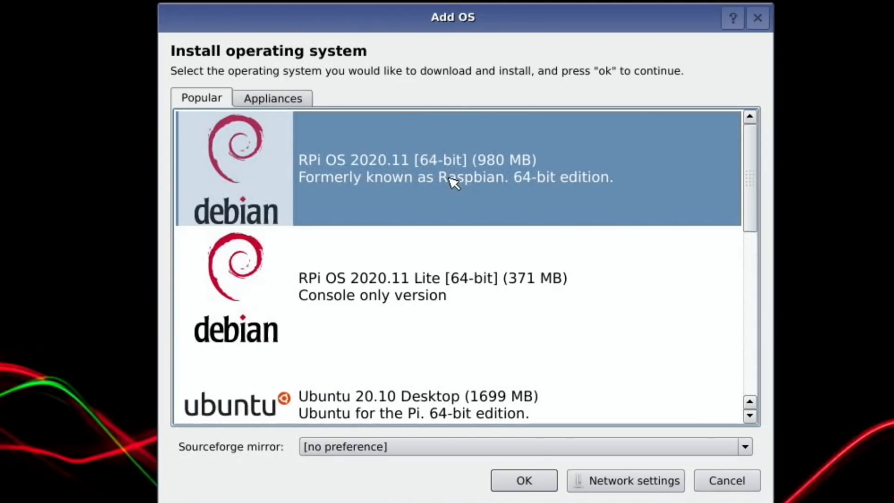
- Install RPi OS 2020.11 [64-bit] in BerryBoot and confirm the finished installation to reboot
{"action": "left_click", "coordinate": [524, 493]}
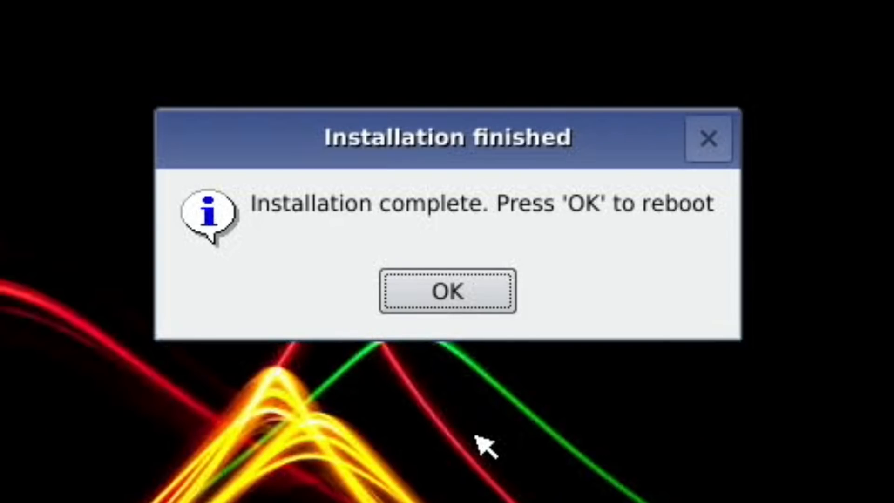
{"action": "left_click", "coordinate": [447, 292]}
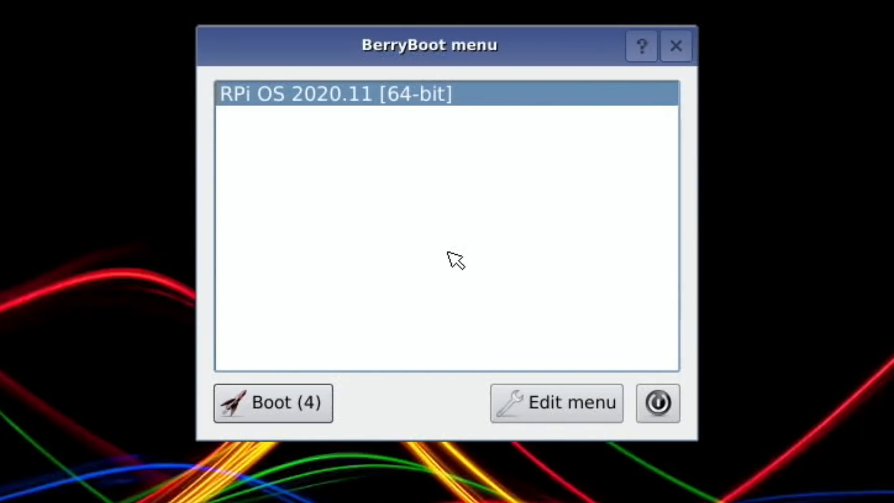
- Pause the BerryBoot countdown before booting RPi OS 2020.11 [64-bit]
{"action": "left_click", "coordinate": [272, 402]}
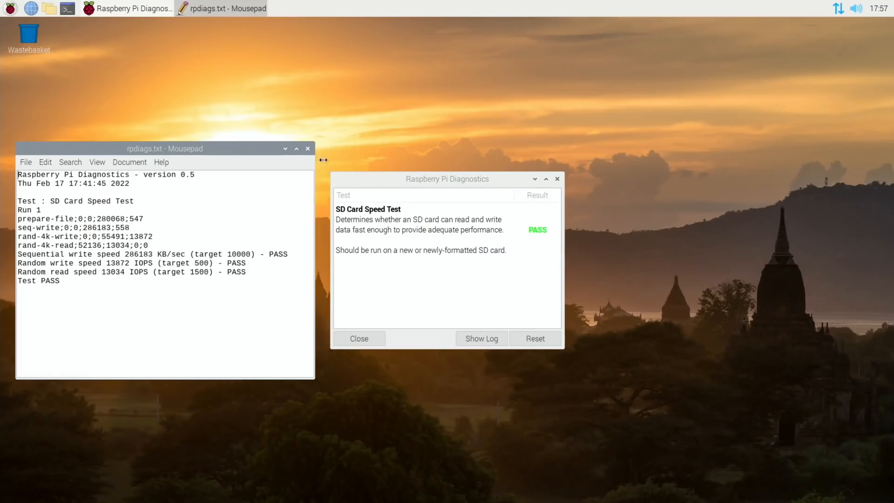
- Close the speed test log and diagnostics windows, then choose Shutdown from the Raspberry menu
{"action": "left_click", "coordinate": [307, 148]}
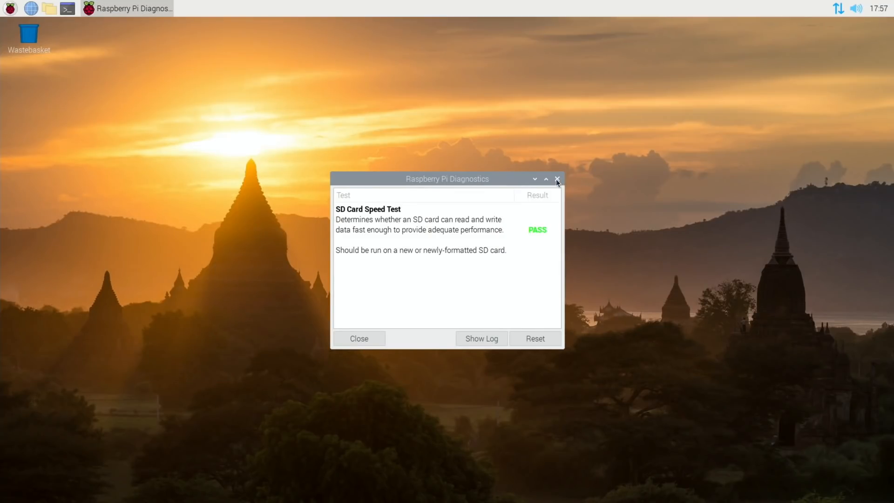
{"action": "left_click", "coordinate": [558, 179]}
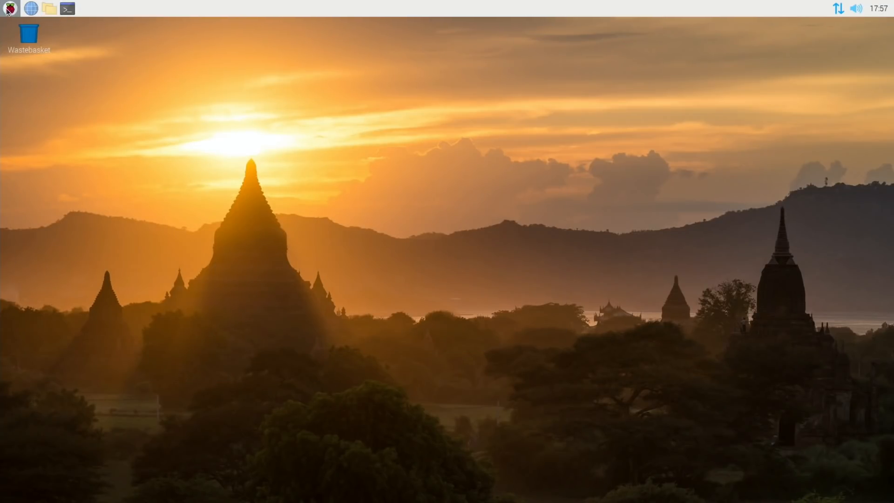
{"action": "left_click", "coordinate": [10, 9]}
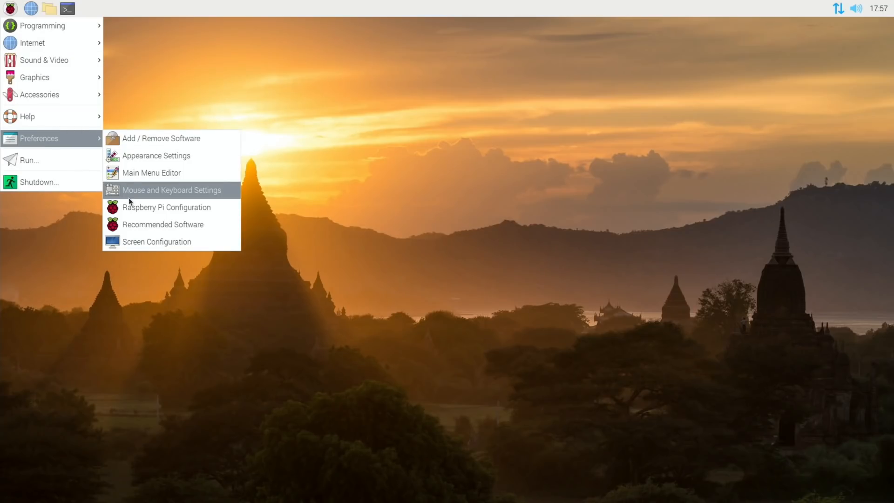
{"action": "left_click", "coordinate": [166, 207]}
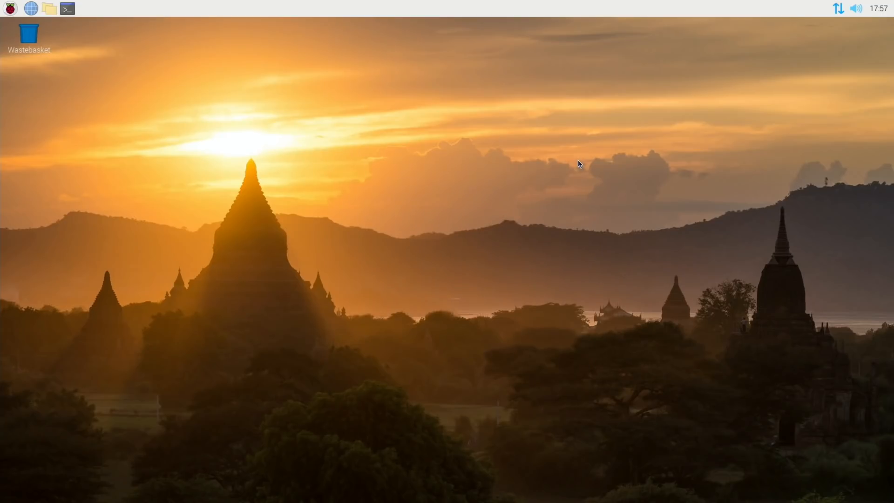
{"action": "mouse_move", "coordinate": [15, 11]}
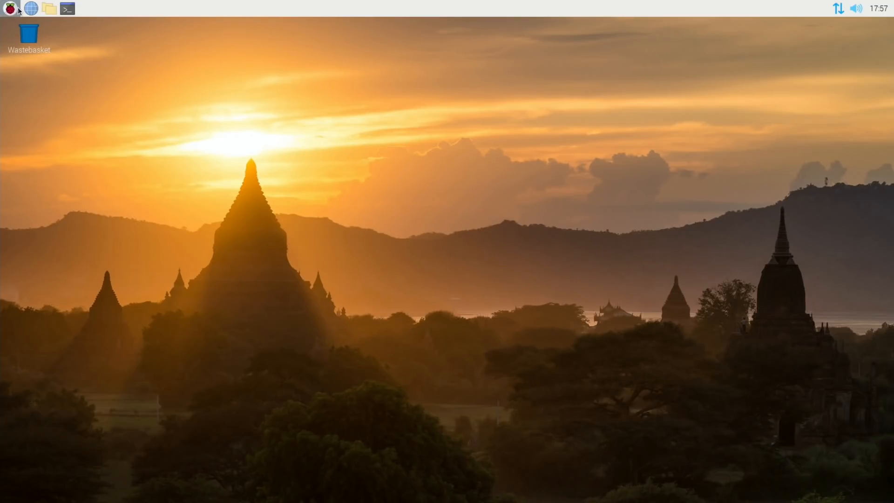
{"action": "left_click", "coordinate": [10, 8]}
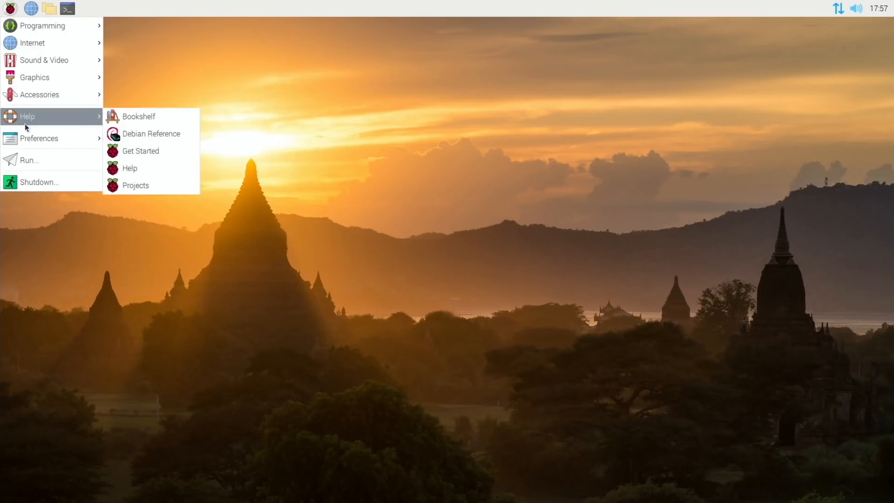
{"action": "mouse_move", "coordinate": [23, 183]}
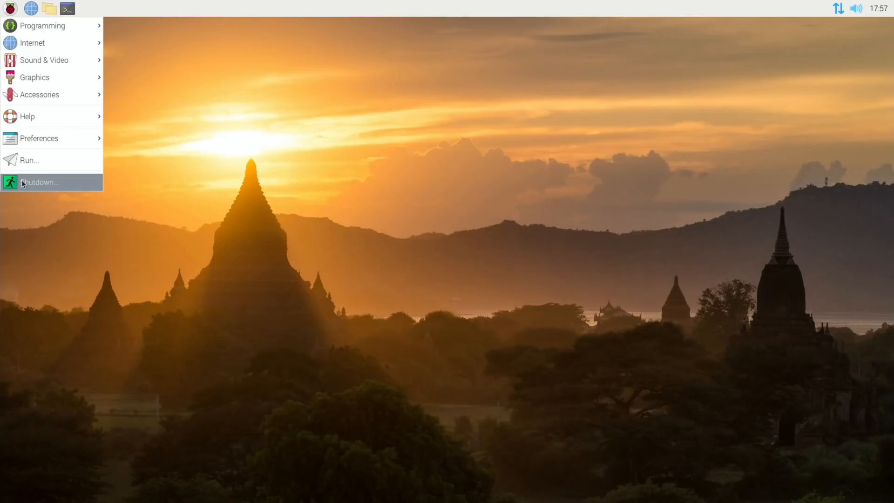
{"action": "left_click", "coordinate": [39, 182]}
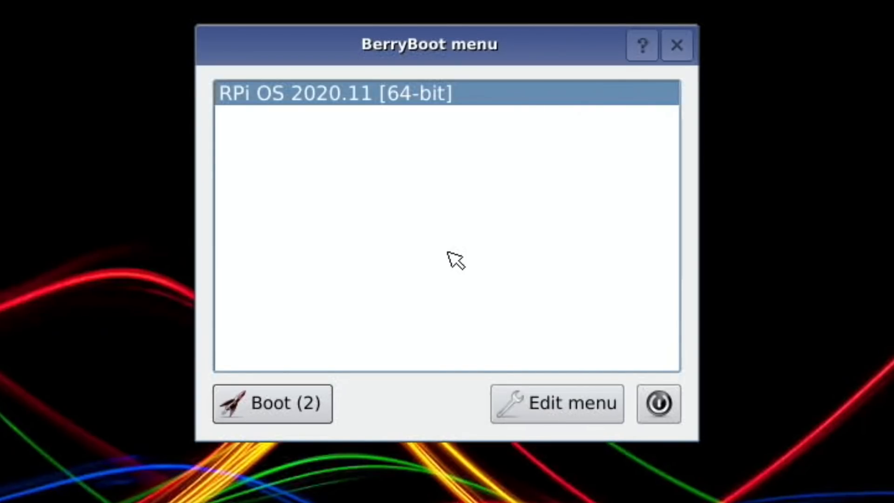
- Stop the BerryBoot menu's automatic boot countdown for RPi OS 2020.11 [64-bit]
{"action": "left_click", "coordinate": [270, 403]}
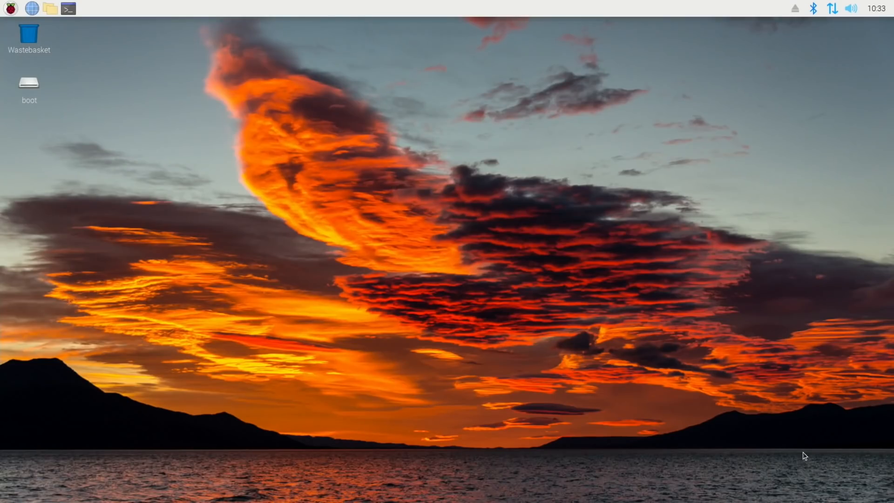
{"action": "left_click", "coordinate": [71, 8]}
{"action": "type", "text": "gparted"}
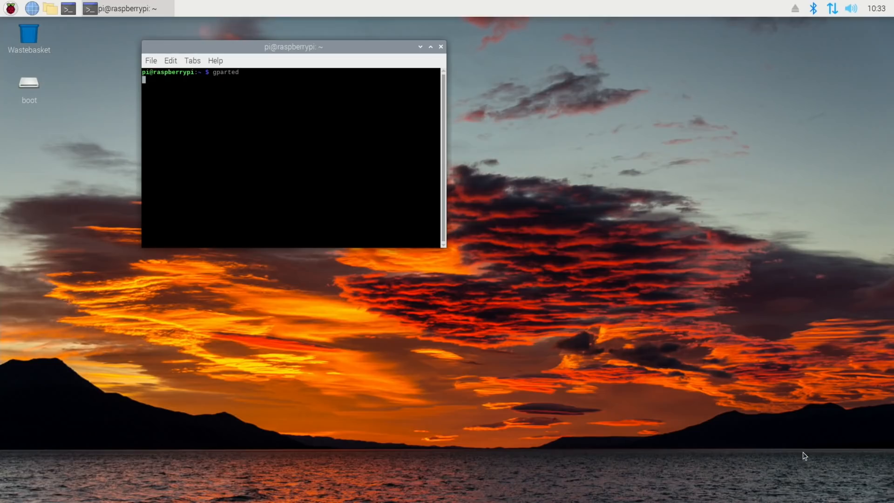
{"action": "key", "text": "Return"}
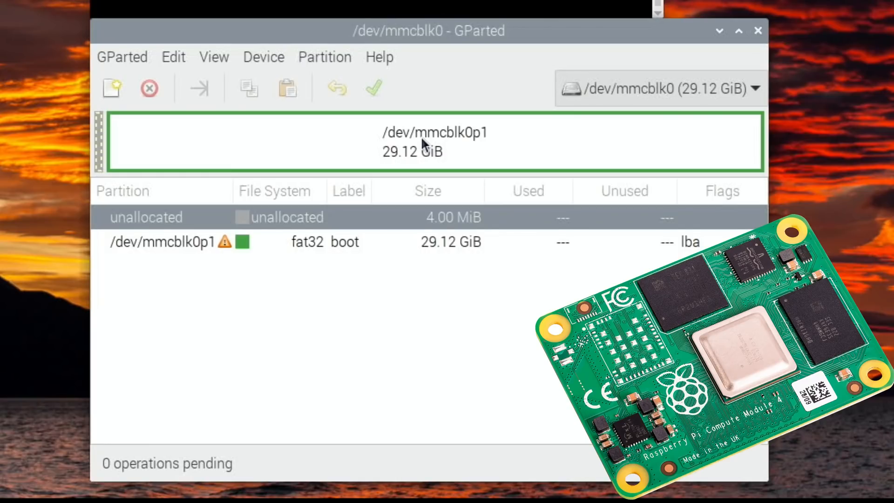
{"action": "left_click", "coordinate": [757, 89]}
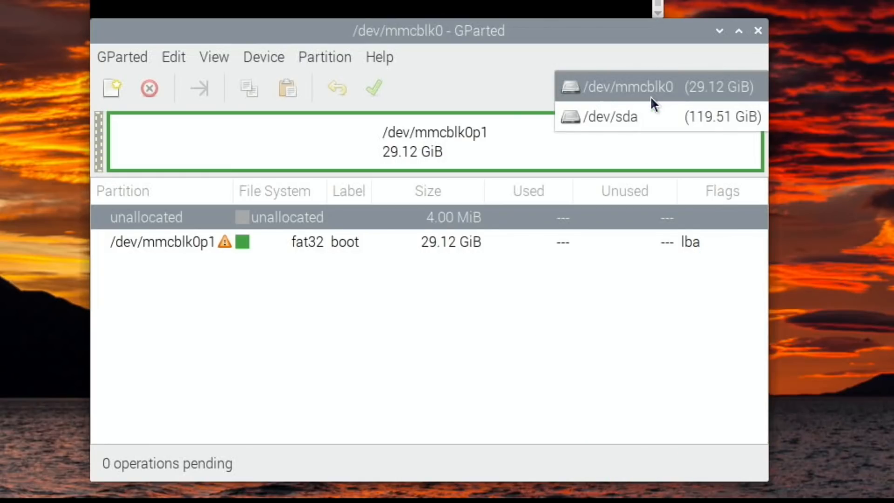
{"action": "left_click", "coordinate": [608, 115]}
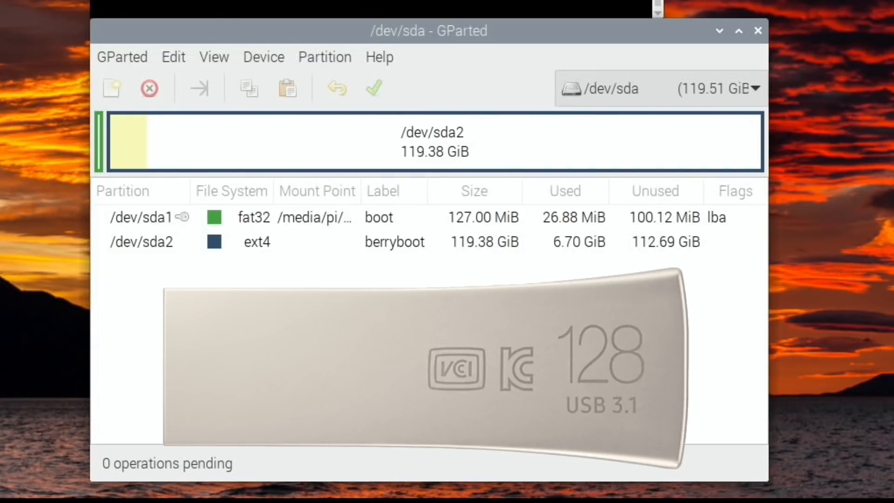
{"action": "mouse_move", "coordinate": [705, 51]}
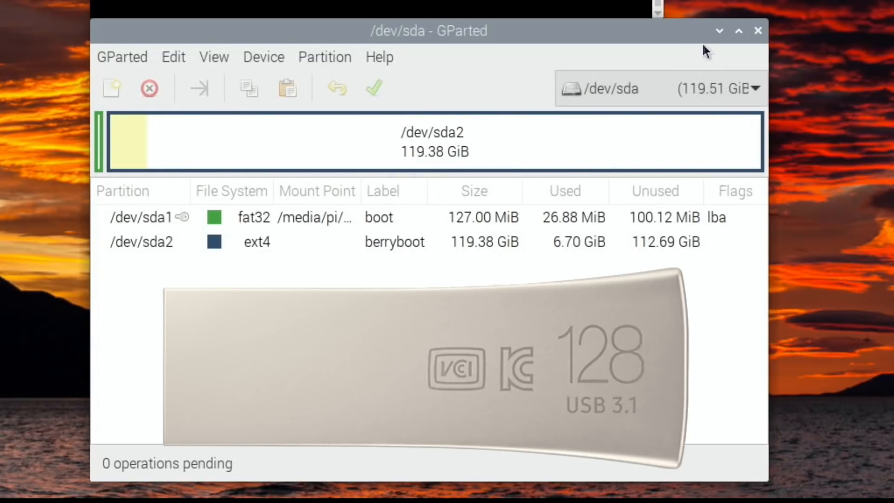
{"action": "left_click", "coordinate": [758, 30]}
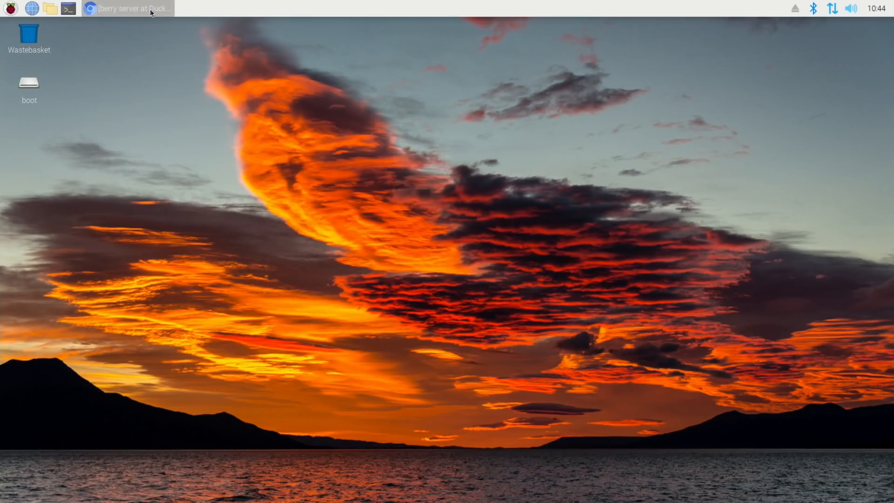
- From the DuckDuckGo results, reach BerryServer's Berryboot Images page and view the Latest OS Images list
{"action": "left_click", "coordinate": [88, 8]}
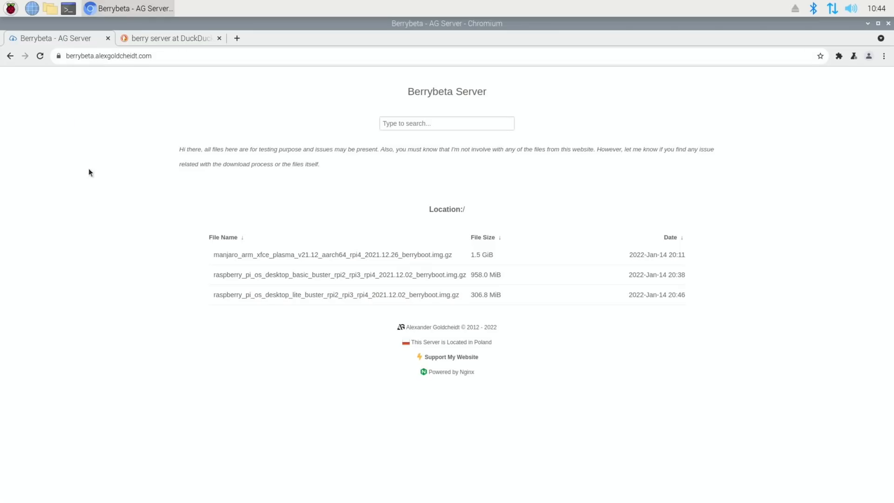
{"action": "mouse_move", "coordinate": [103, 239]}
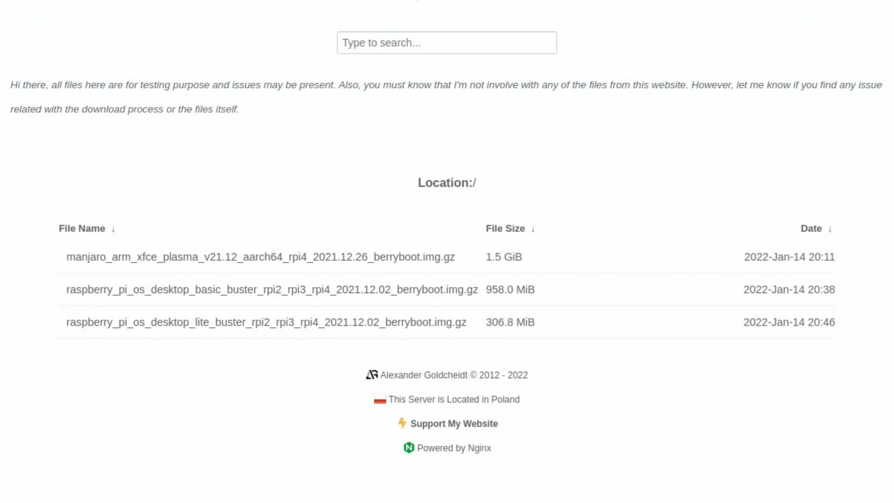
{"action": "mouse_move", "coordinate": [207, 250]}
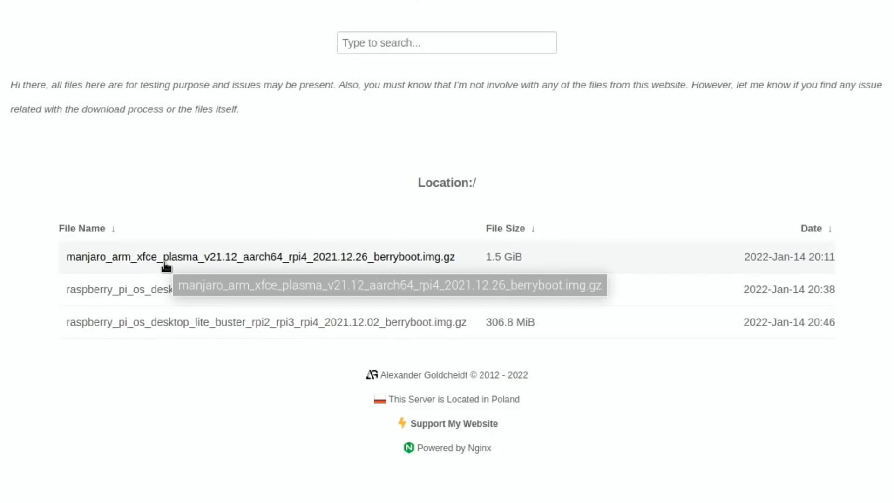
{"action": "mouse_move", "coordinate": [23, 261]}
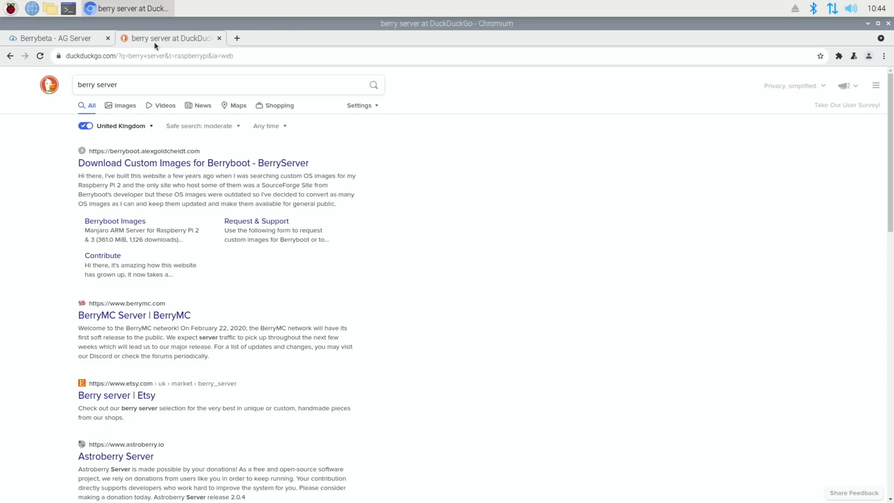
{"action": "left_click", "coordinate": [167, 165]}
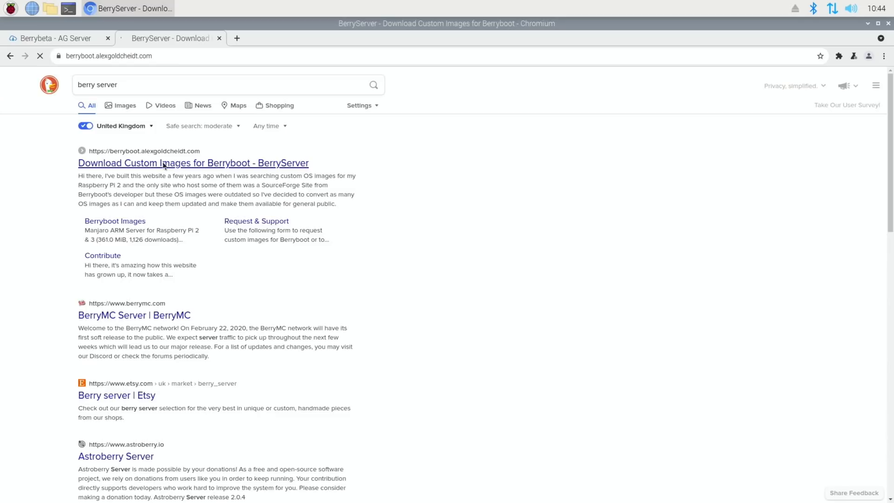
{"action": "left_click", "coordinate": [167, 163]}
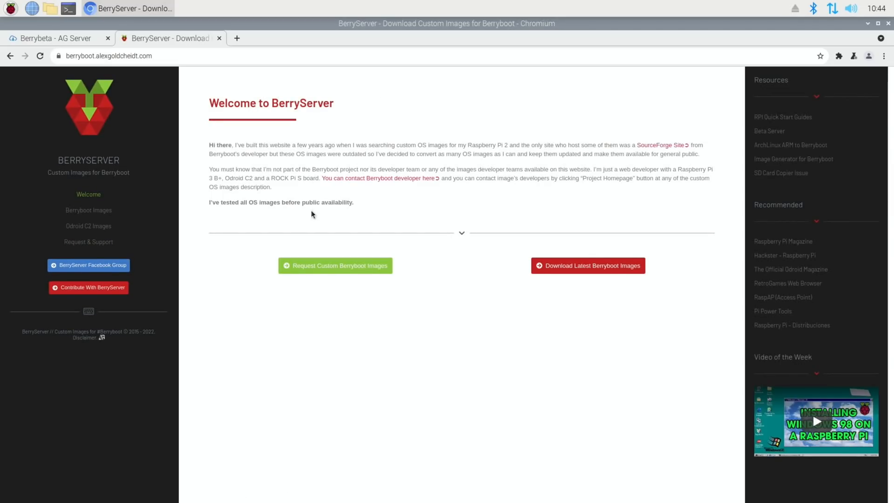
{"action": "mouse_move", "coordinate": [392, 226]}
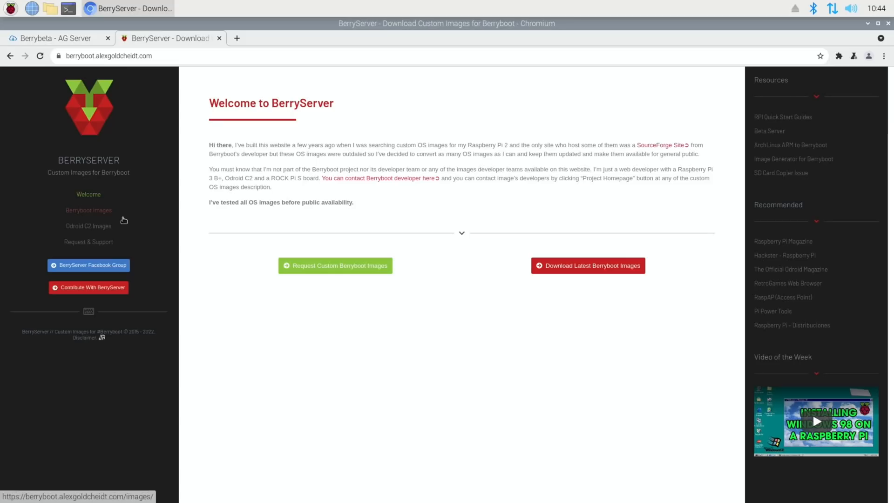
{"action": "left_click", "coordinate": [89, 210]}
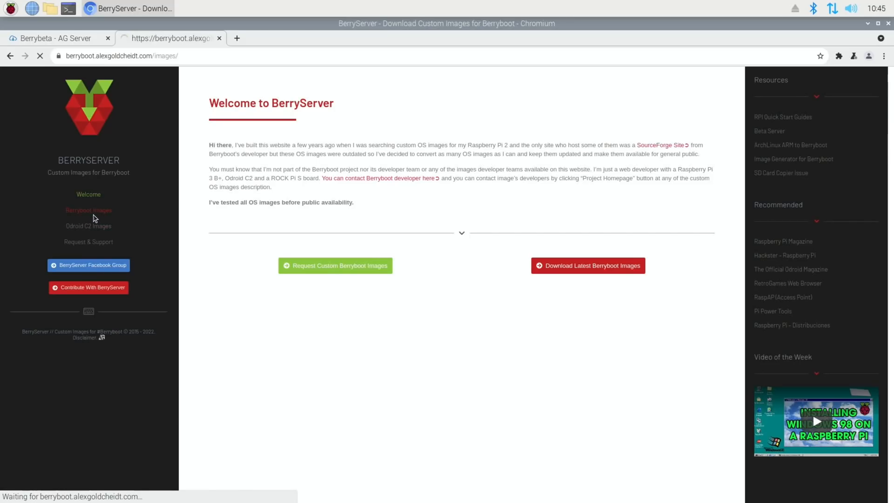
{"action": "left_click", "coordinate": [589, 266]}
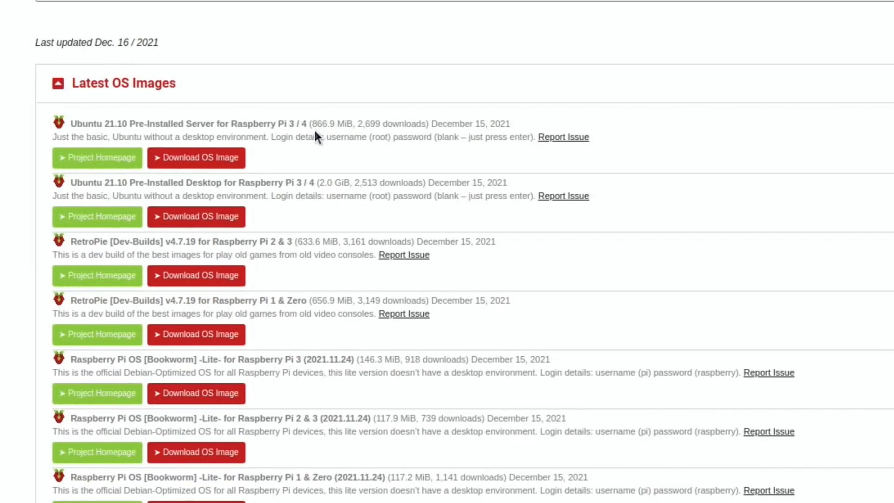
{"action": "scroll", "scroll_direction": "down", "scroll_amount": 3}
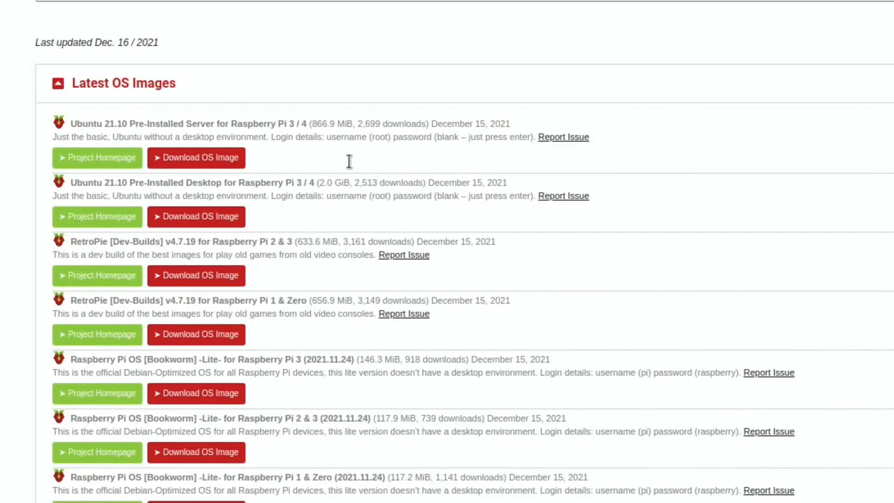
{"action": "mouse_move", "coordinate": [352, 167]}
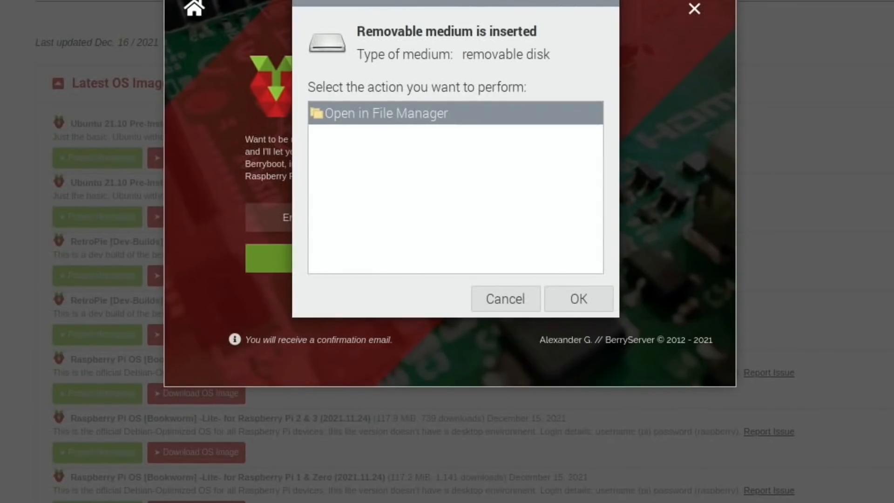
{"action": "mouse_move", "coordinate": [514, 311]}
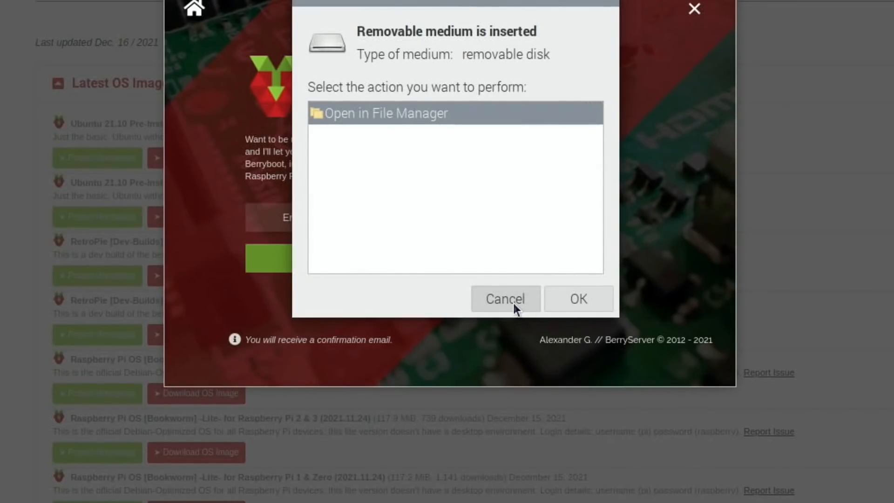
- Cancel the removable-medium prompt and show the 124 GB volume with the manjaro-arm berryboot.img (1.6 GiB)
{"action": "left_click", "coordinate": [505, 299]}
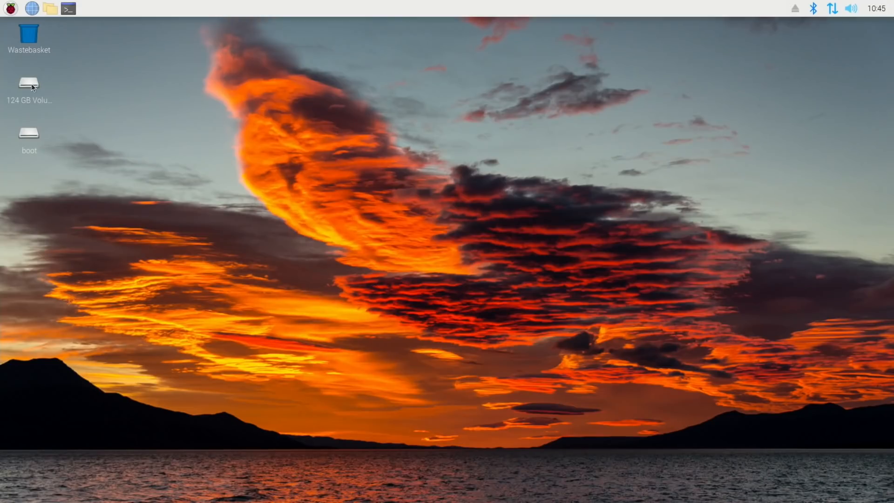
{"action": "double_click", "coordinate": [28, 84]}
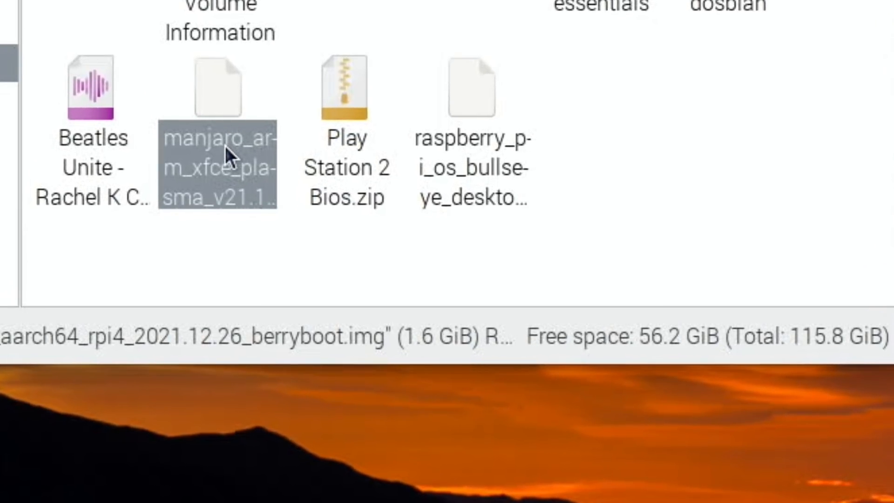
{"action": "mouse_move", "coordinate": [323, 366]}
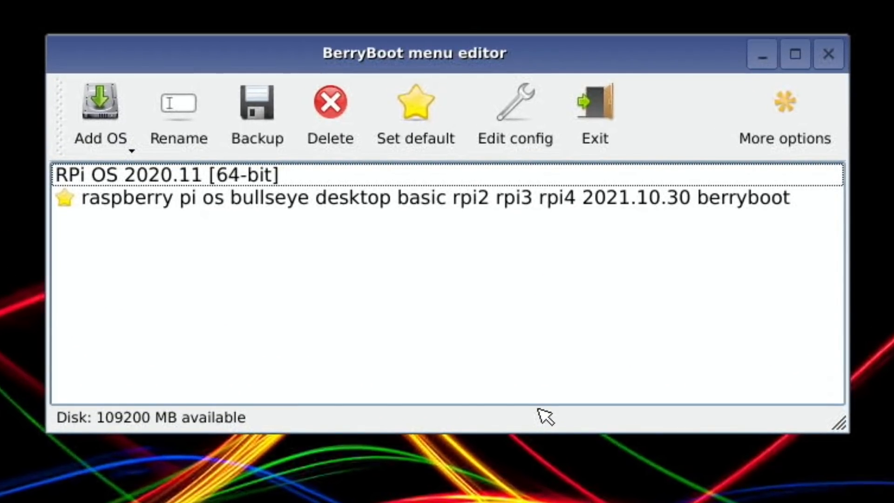
{"action": "mouse_move", "coordinate": [103, 126]}
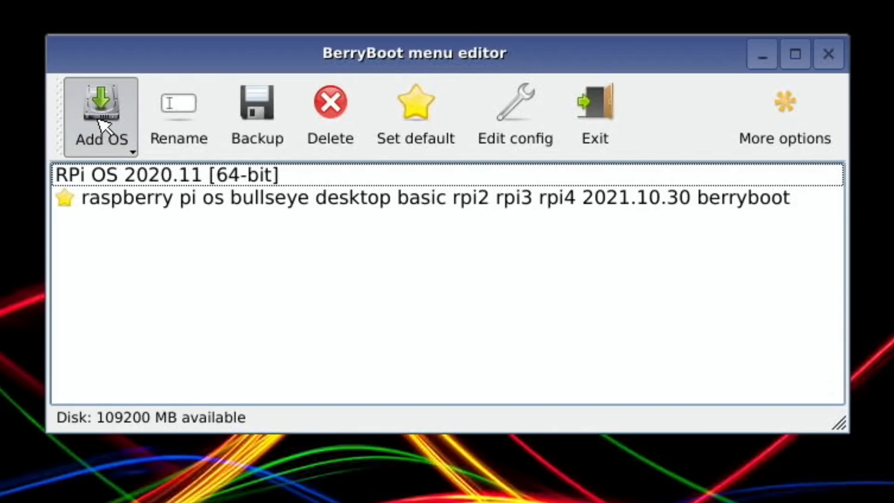
- Add an OS from file: the manjaro_arm xfce plasma v21.12 rpi4 berryboot .img on /media/sdb1
{"action": "left_click", "coordinate": [101, 107]}
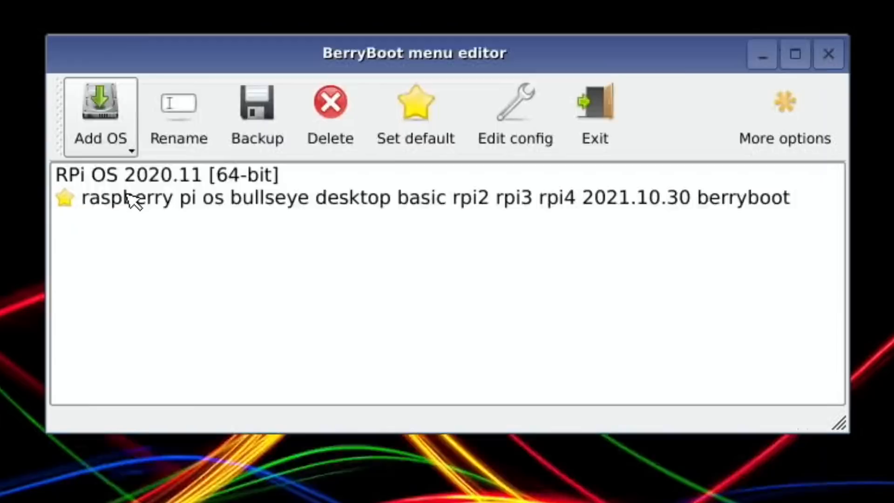
{"action": "left_click", "coordinate": [101, 106]}
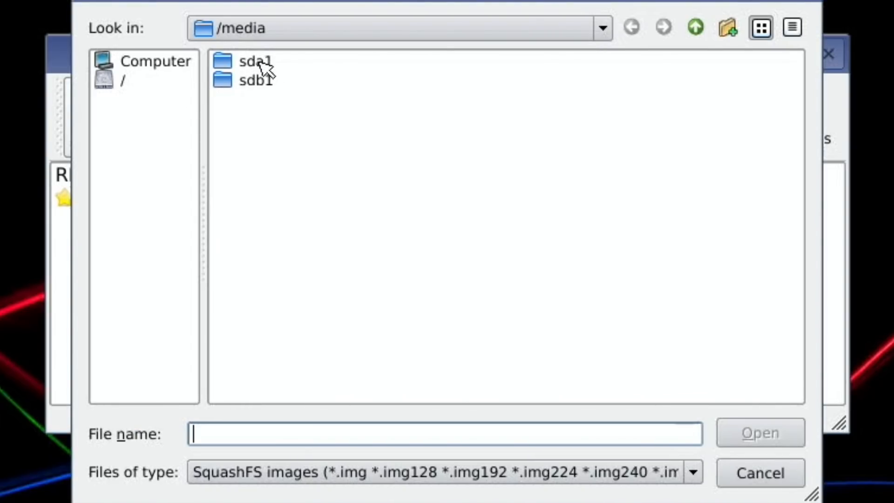
{"action": "left_click", "coordinate": [254, 80]}
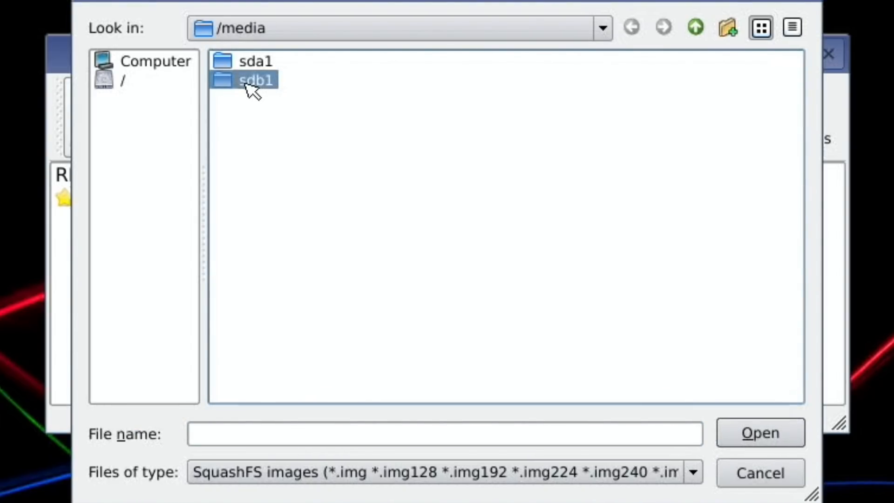
{"action": "double_click", "coordinate": [254, 79]}
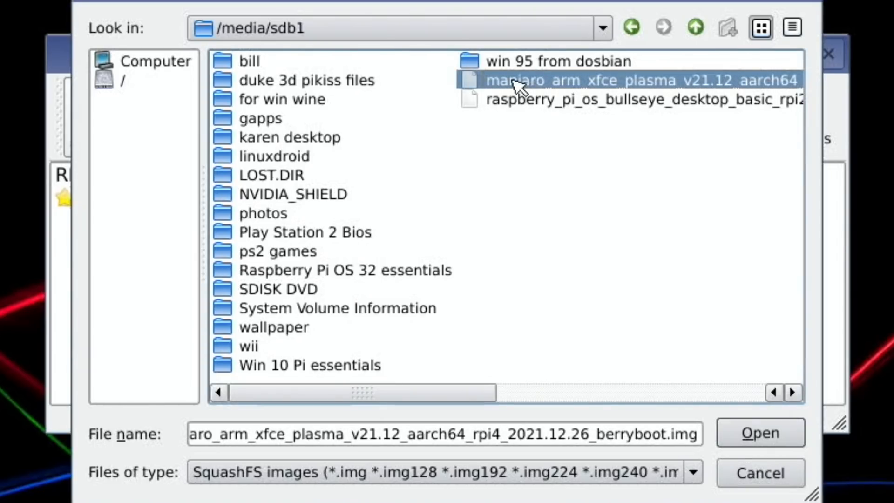
{"action": "left_click", "coordinate": [760, 432]}
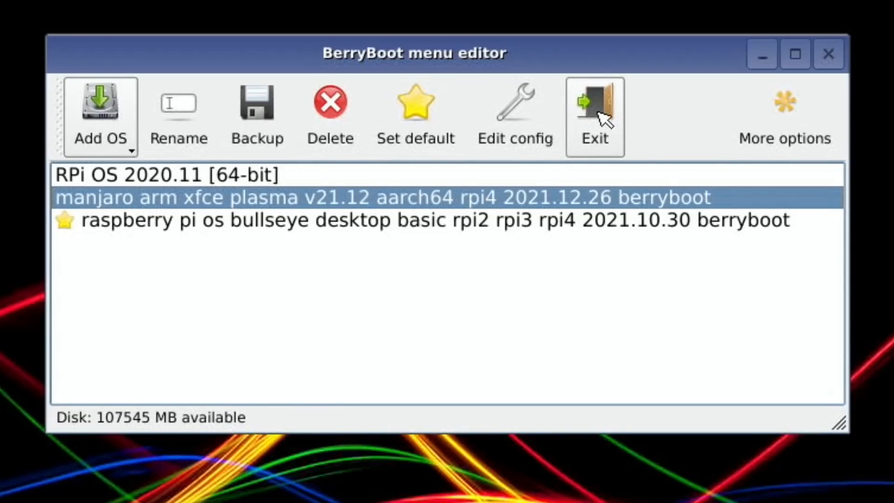
- Exit the menu editor and choose the manjaro arm xfce plasma entry to boot
{"action": "left_click", "coordinate": [595, 107]}
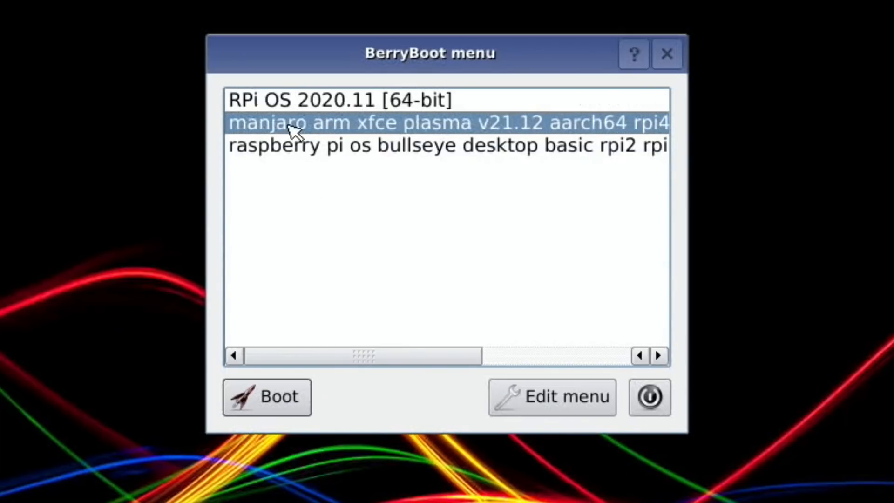
{"action": "left_click", "coordinate": [266, 397]}
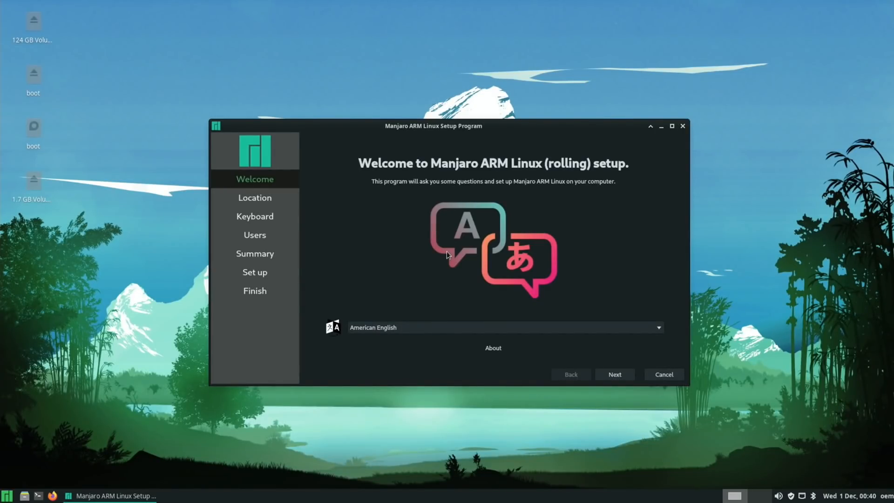
- Accept Welcome, New York location and English (UK) keyboard, finish with Restart now, then boot Manjaro again
{"action": "left_click", "coordinate": [657, 327]}
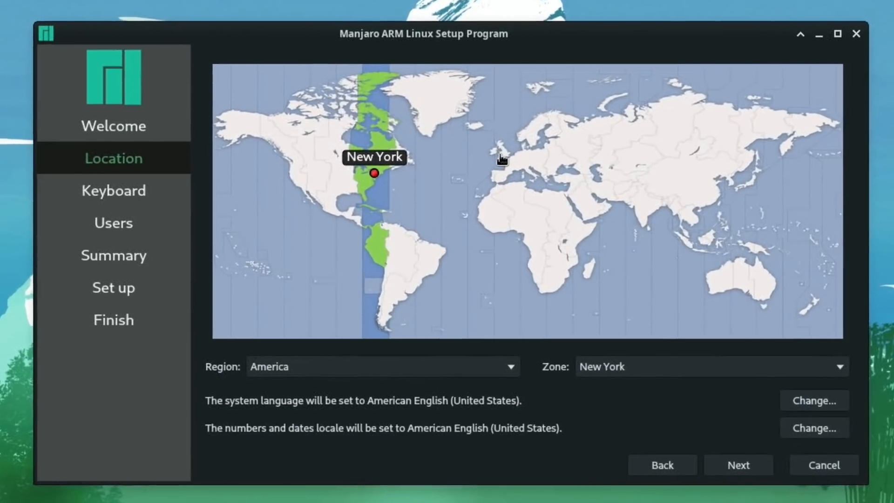
{"action": "left_click", "coordinate": [504, 158]}
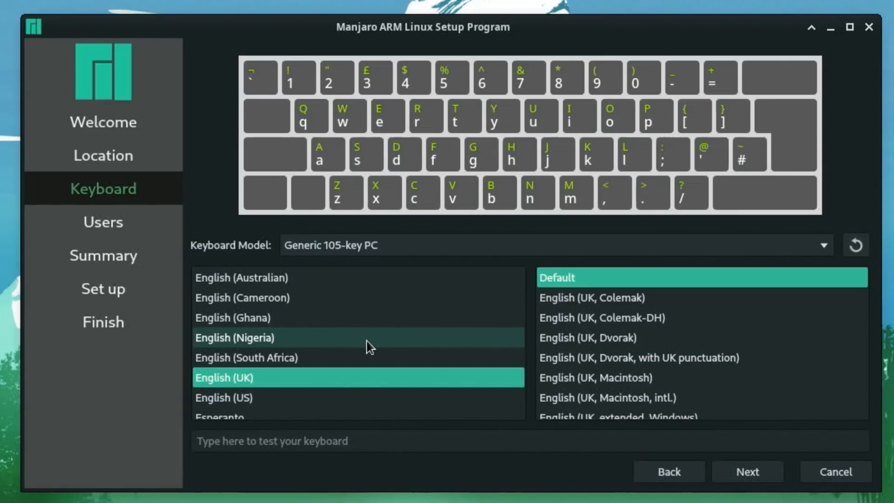
{"action": "left_click", "coordinate": [747, 471]}
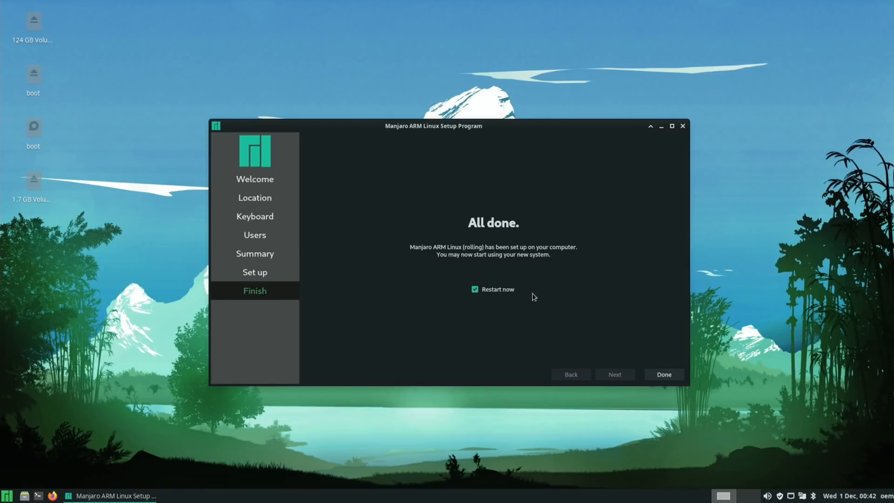
{"action": "left_click", "coordinate": [664, 374]}
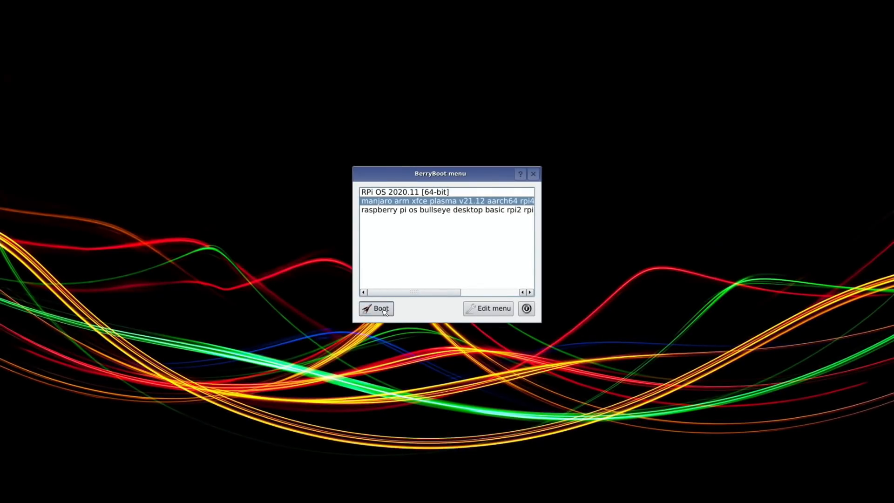
{"action": "left_click", "coordinate": [380, 309]}
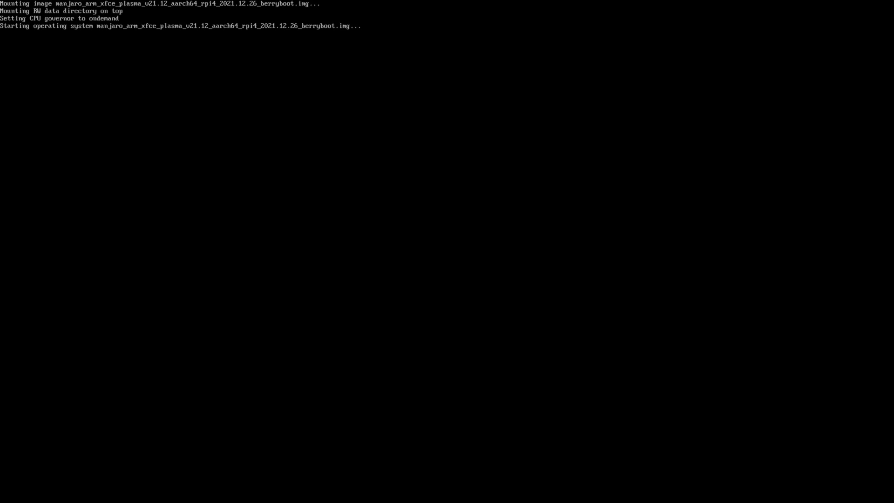